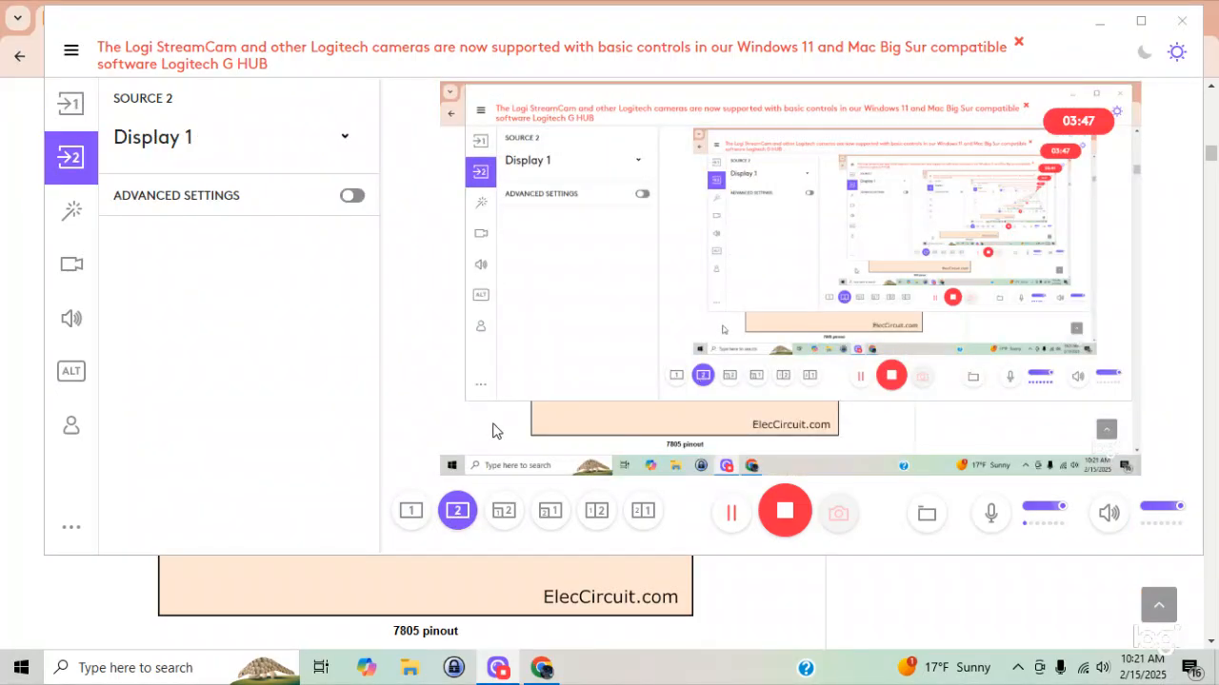
pyautogui.moveTo(1105, 32)
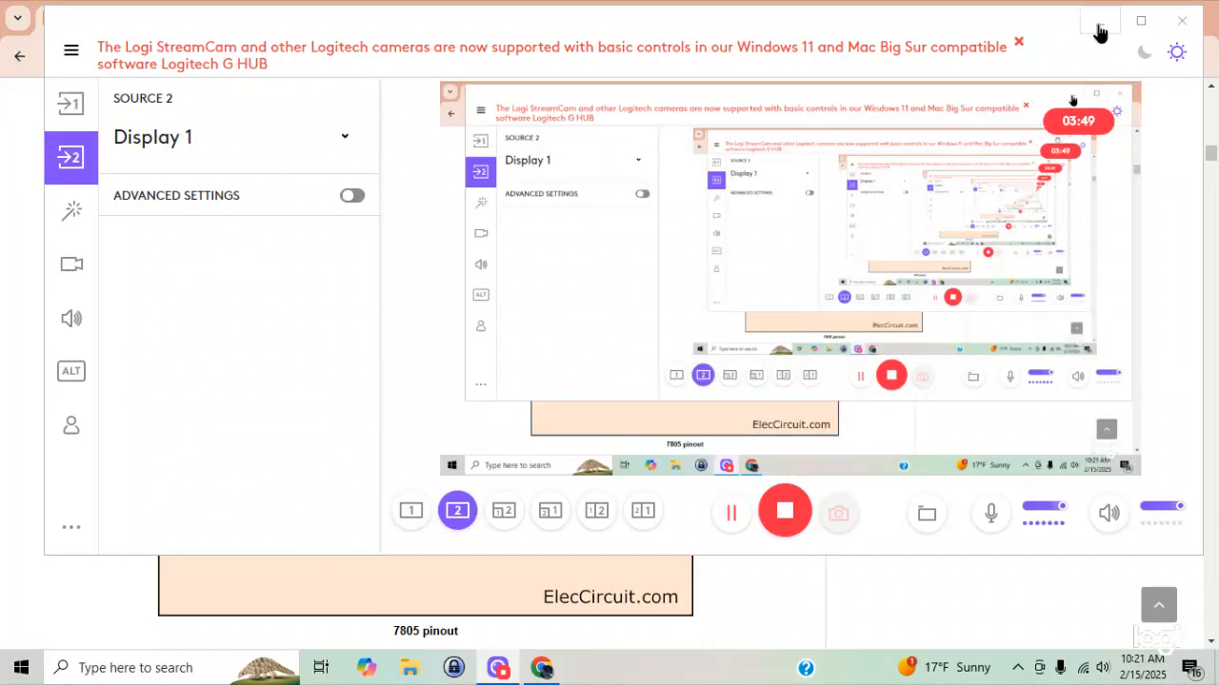
# Minimize the Logi Capture window to show the 7805 pinout diagrams for TO-220, TO-92, DPARK, TO-3
pyautogui.click(1095, 21)
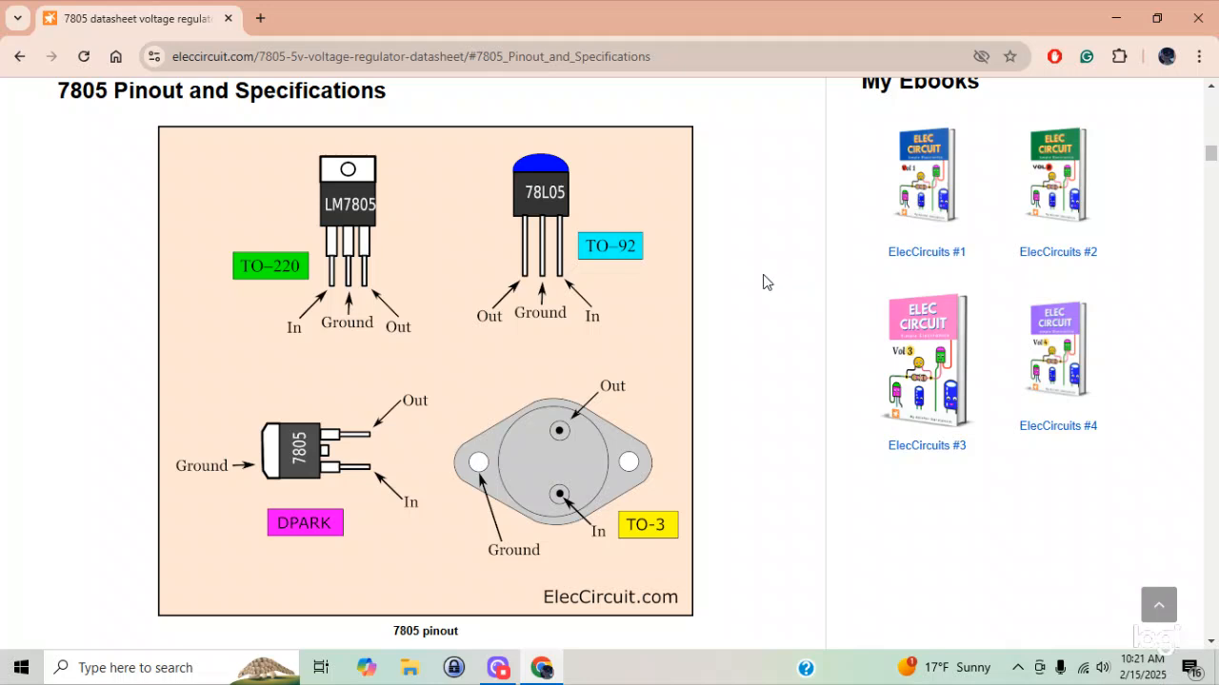
pyautogui.moveTo(153, 263)
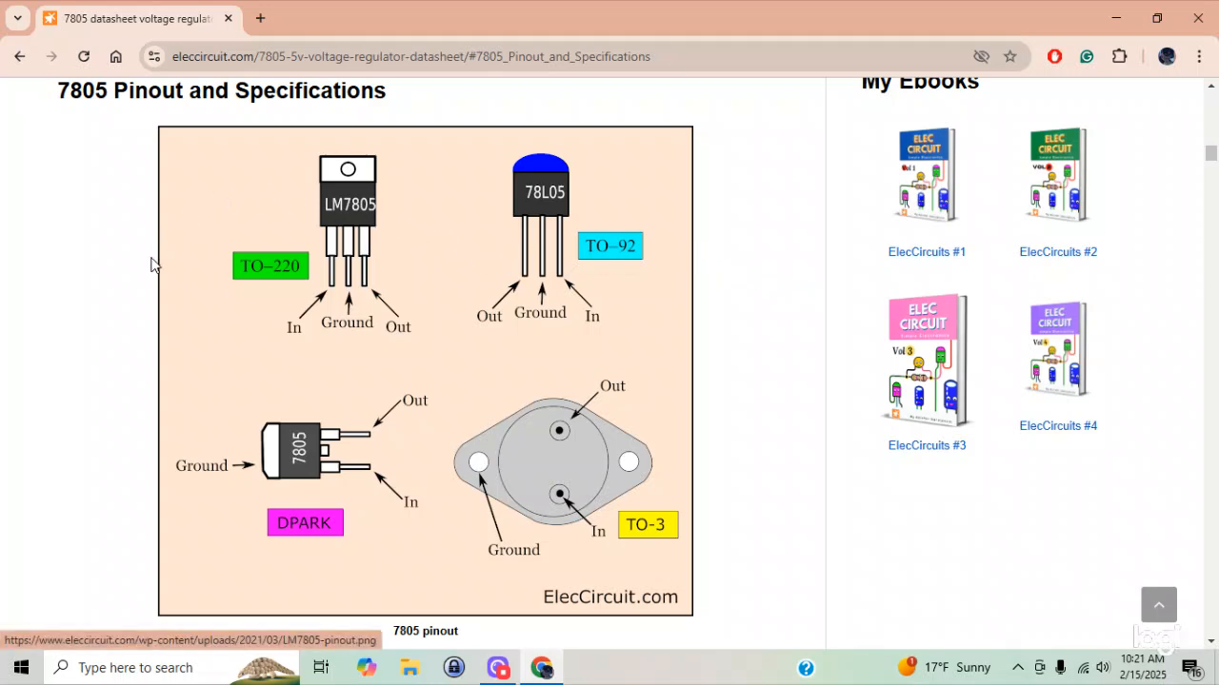
pyautogui.moveTo(328, 255)
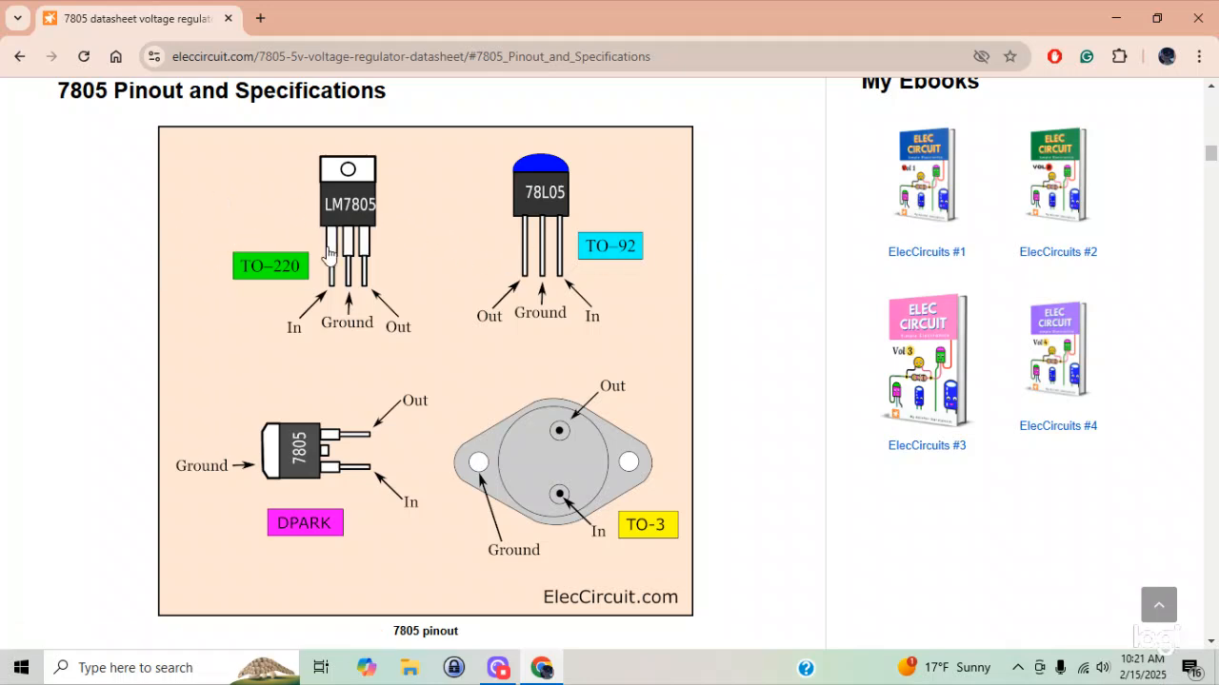
pyautogui.moveTo(279, 259)
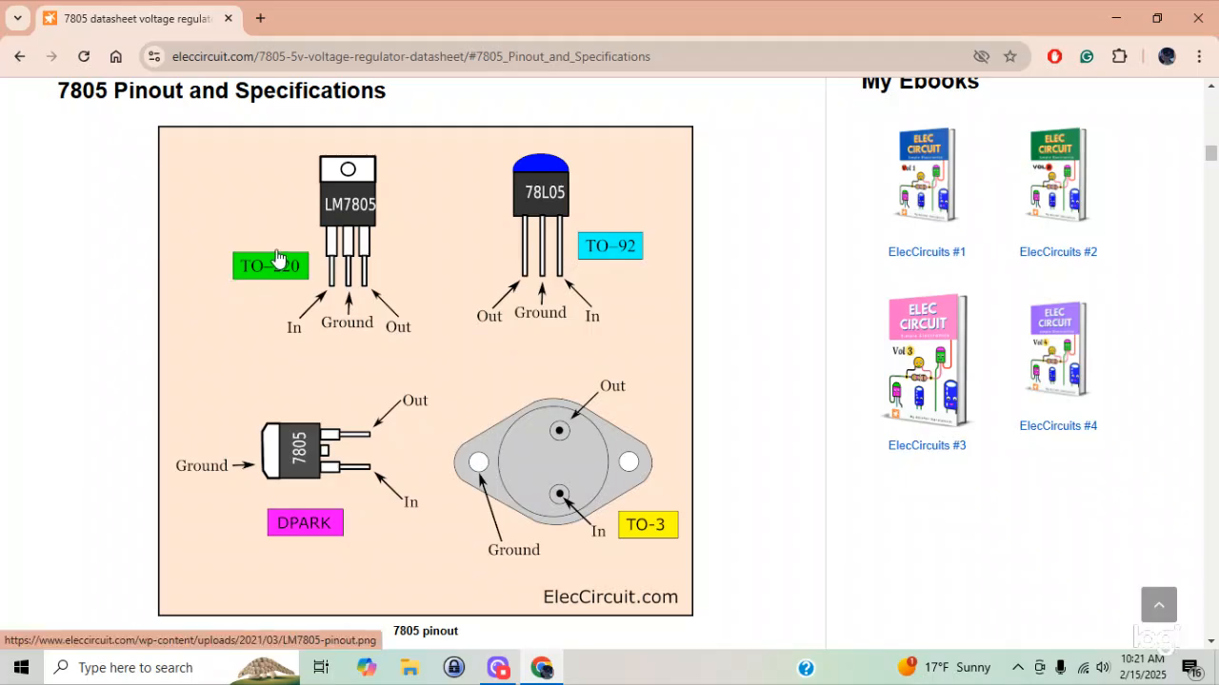
pyautogui.moveTo(270, 266)
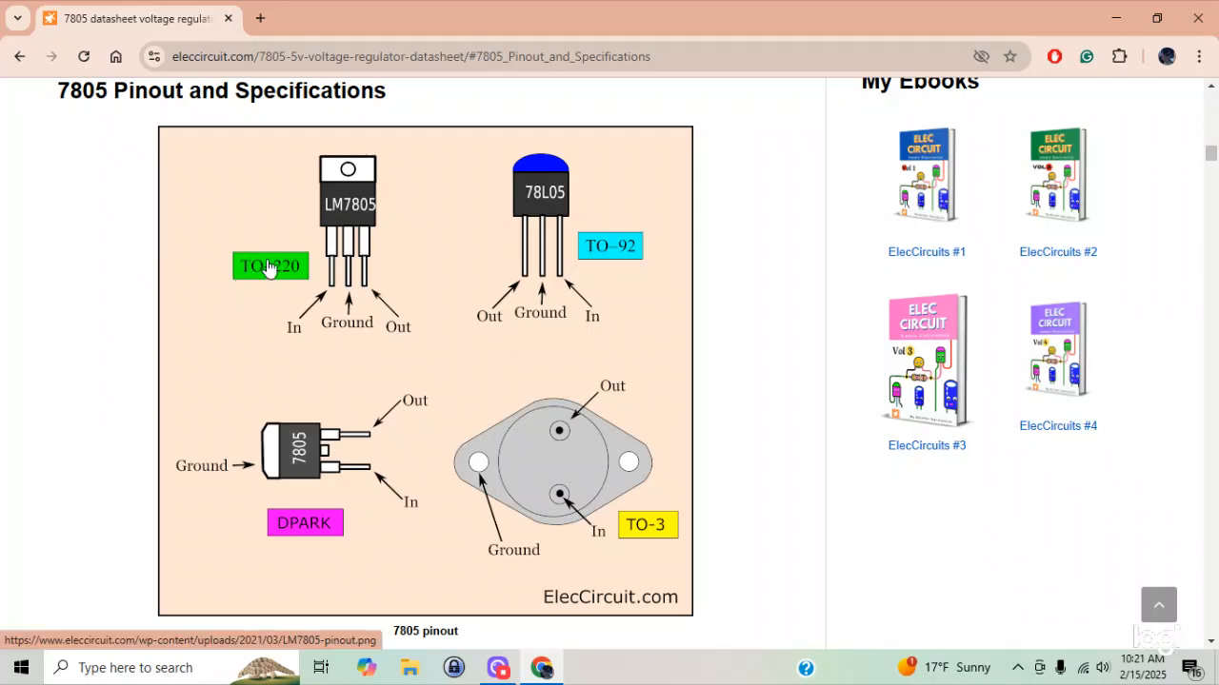
pyautogui.moveTo(316, 243)
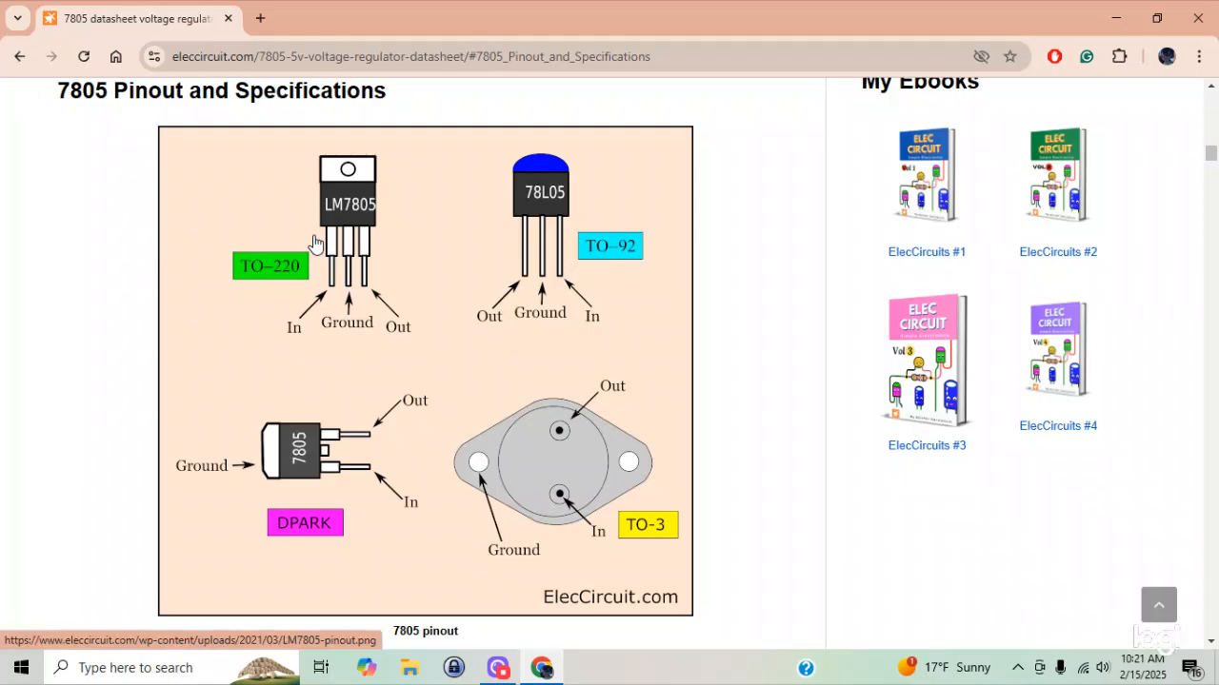
pyautogui.moveTo(579, 254)
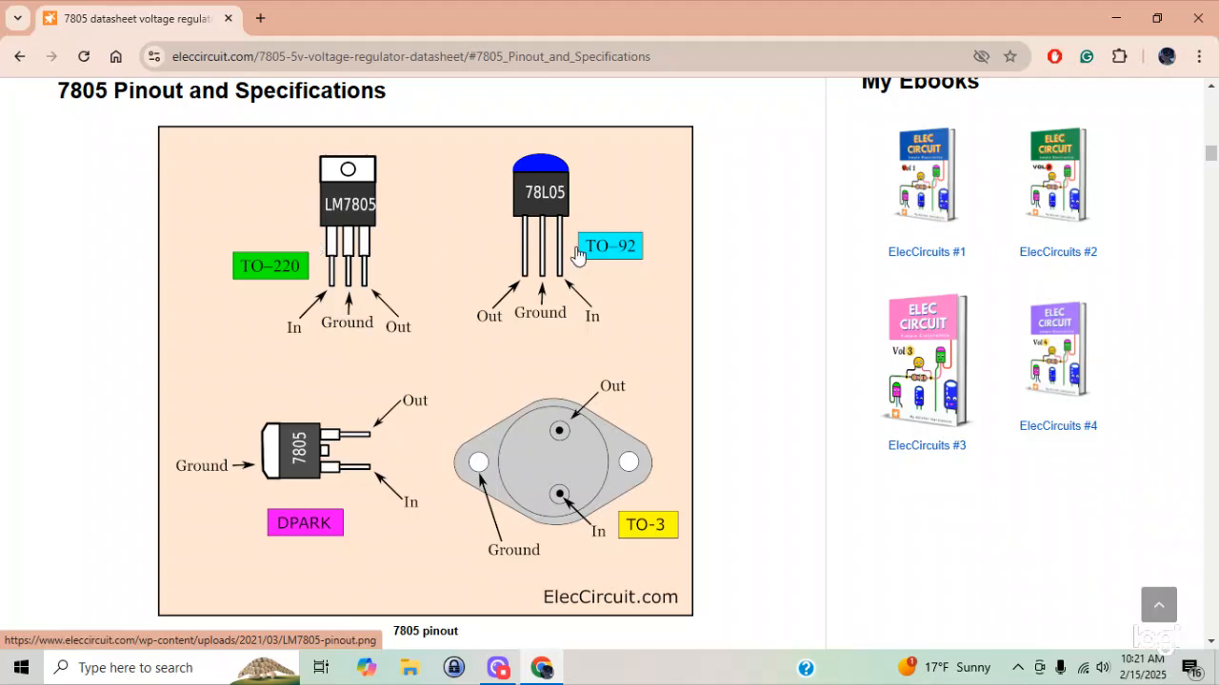
pyautogui.moveTo(627, 258)
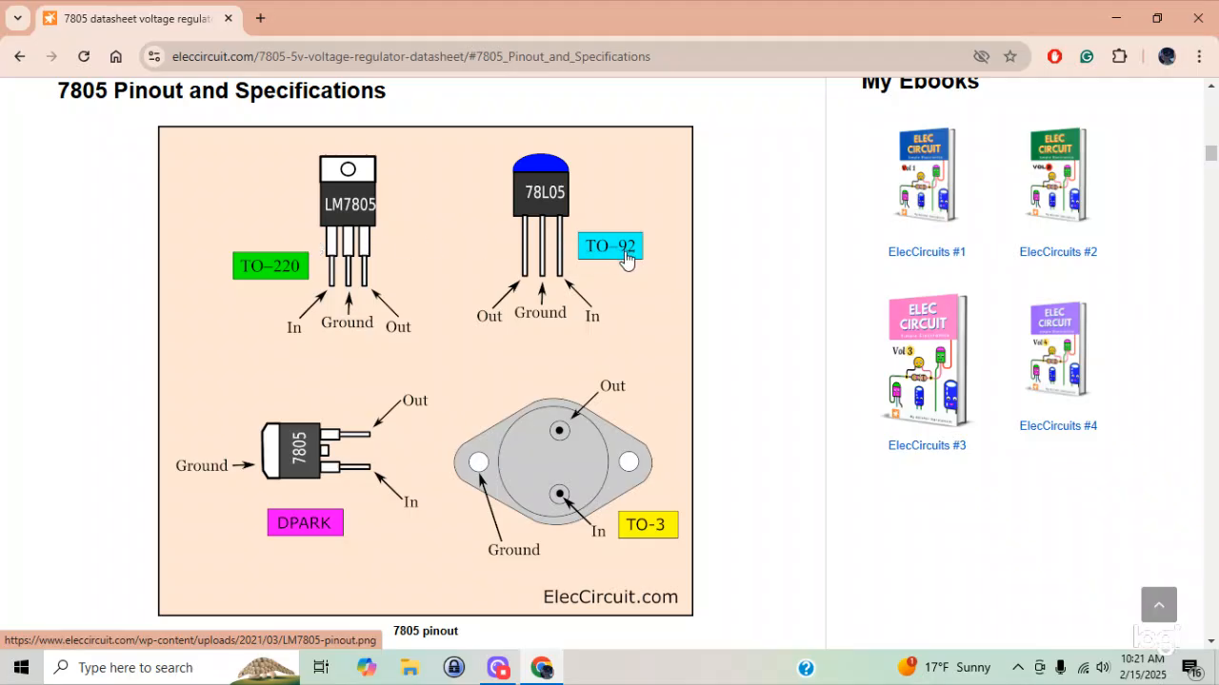
pyautogui.moveTo(286, 501)
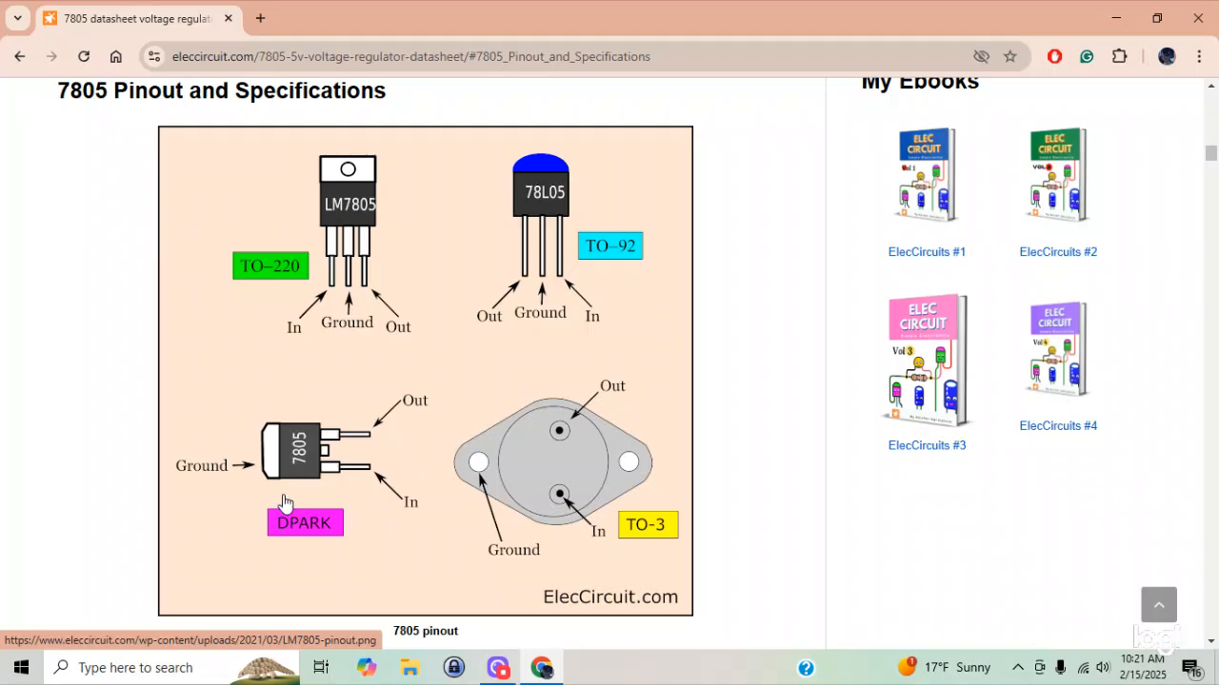
pyautogui.moveTo(305, 467)
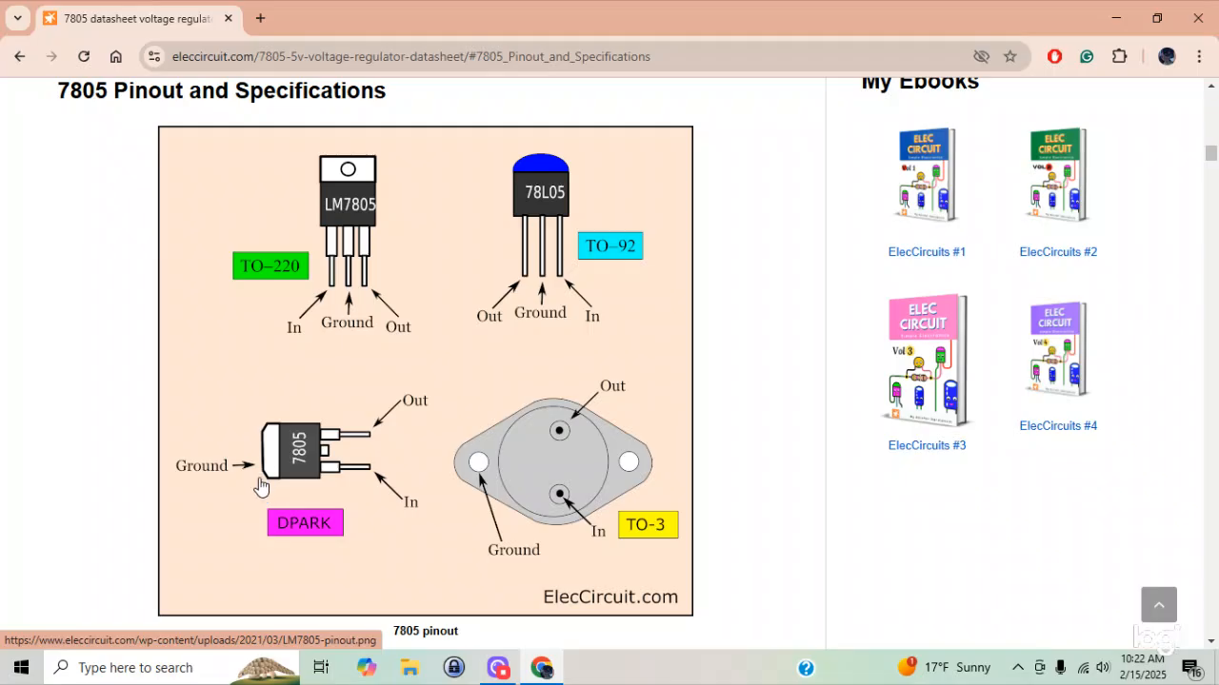
pyautogui.moveTo(557, 479)
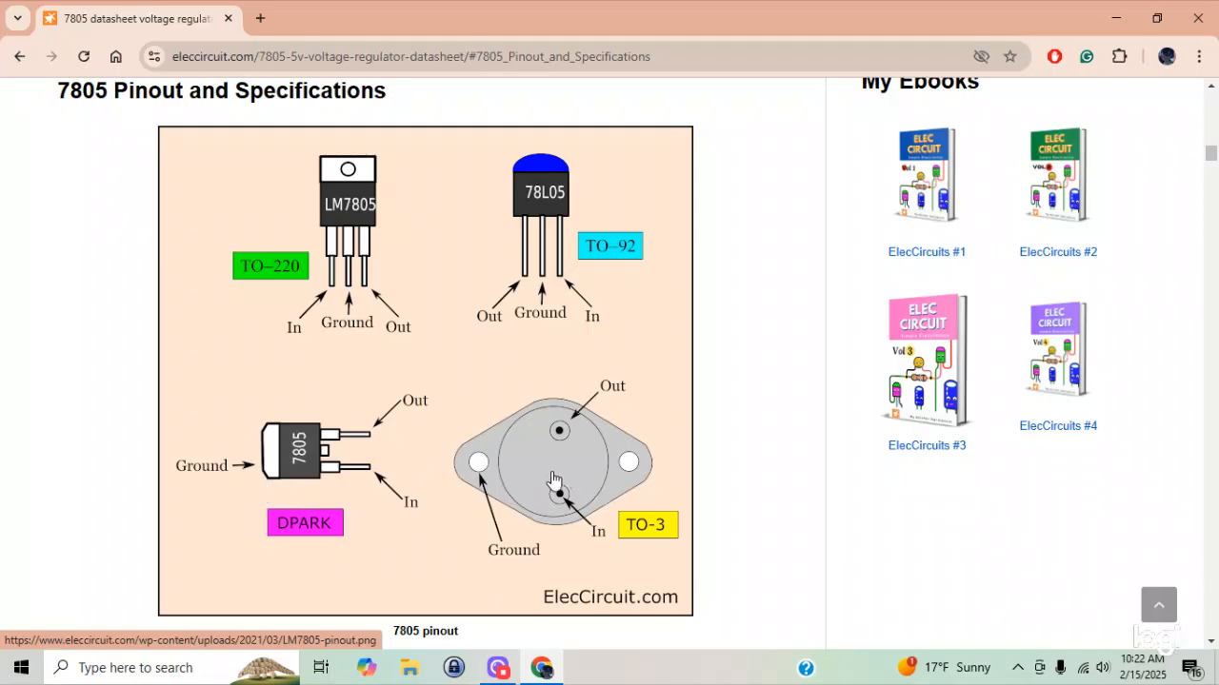
pyautogui.moveTo(569, 459)
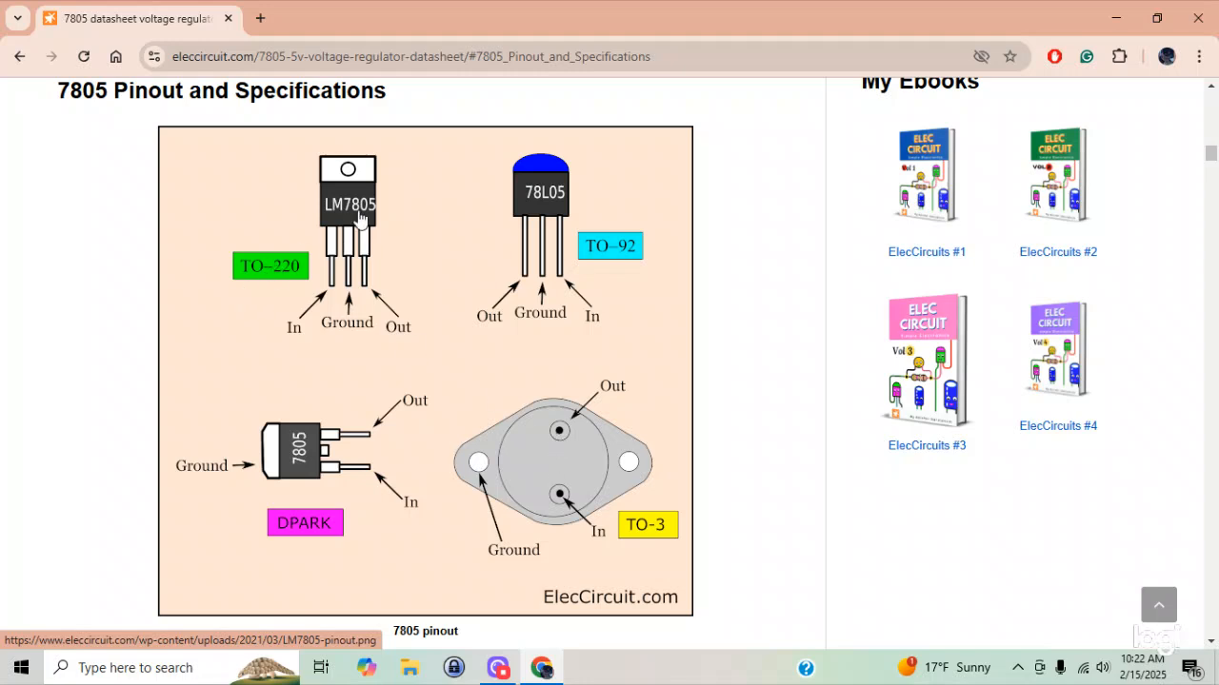
pyautogui.moveTo(388, 209)
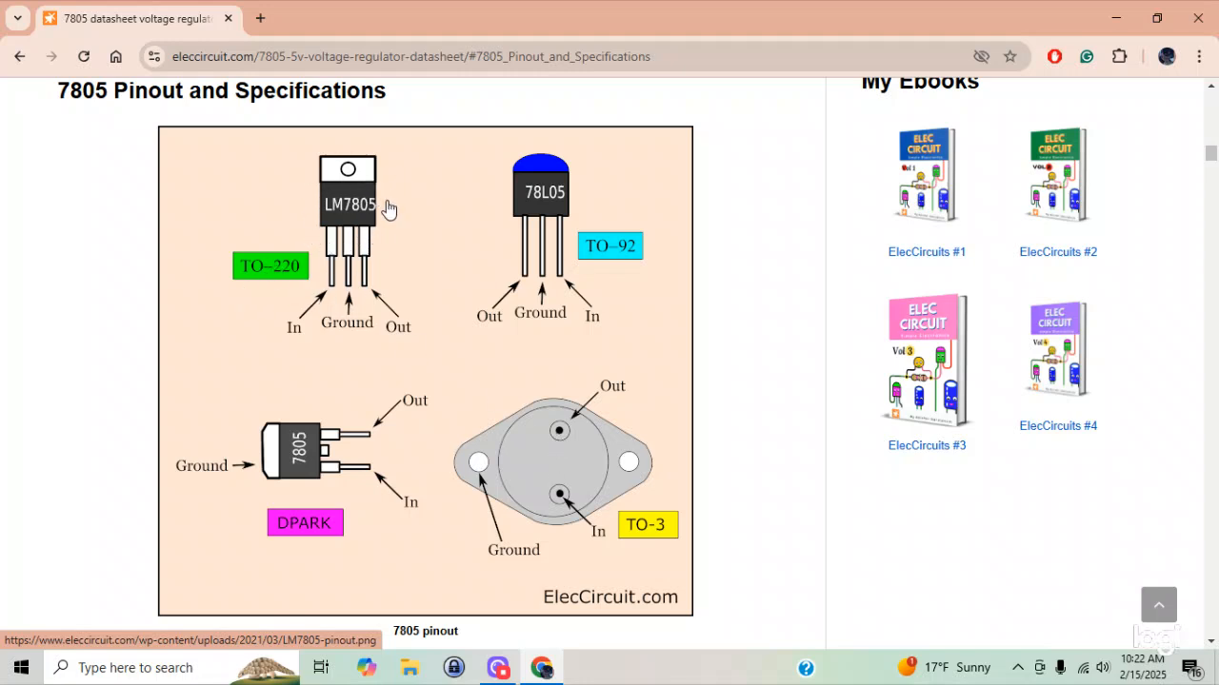
pyautogui.moveTo(324, 292)
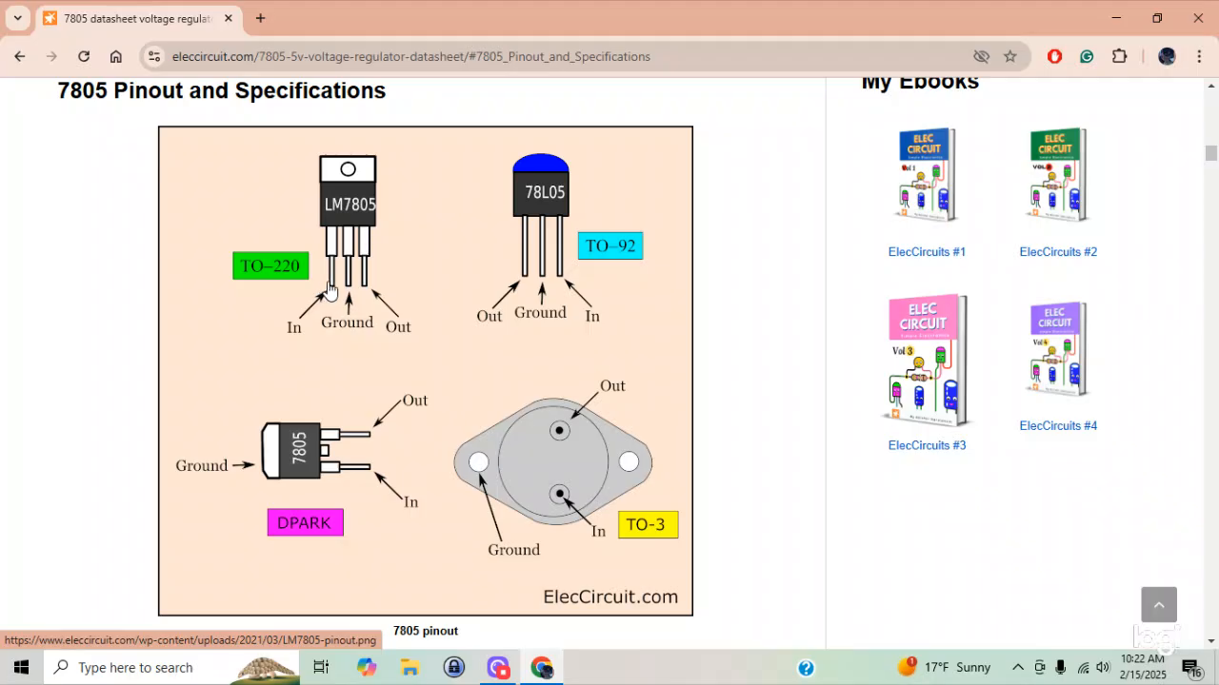
pyautogui.moveTo(331, 297)
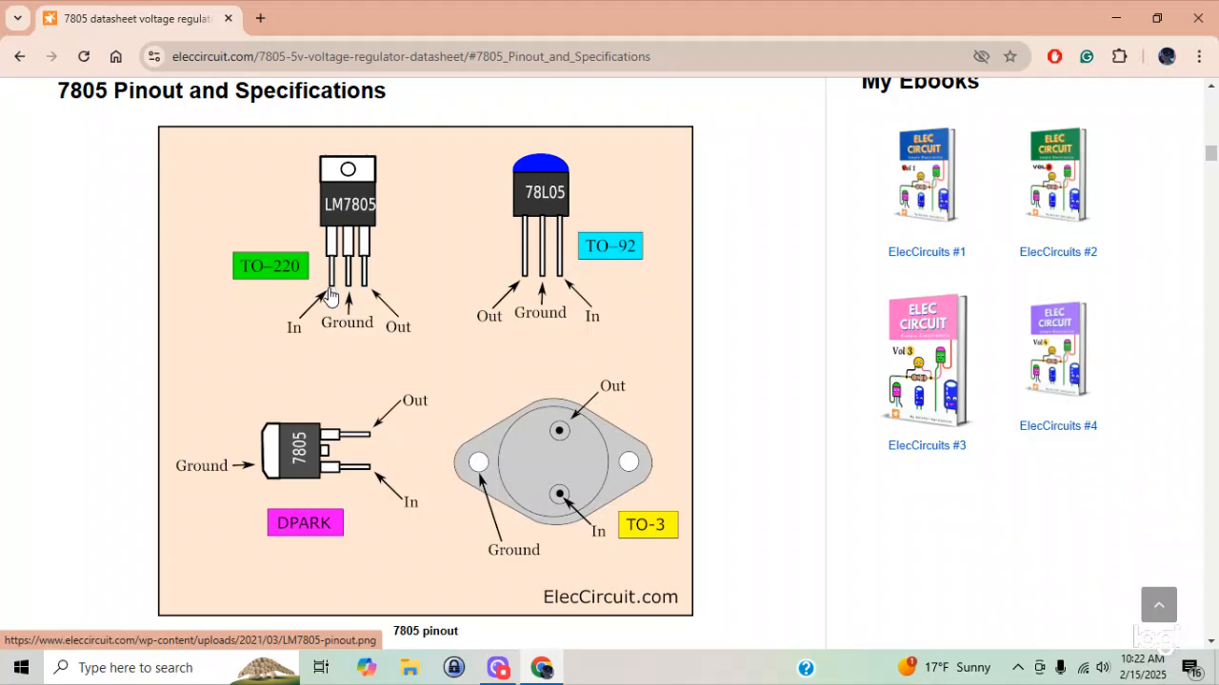
pyautogui.moveTo(350, 297)
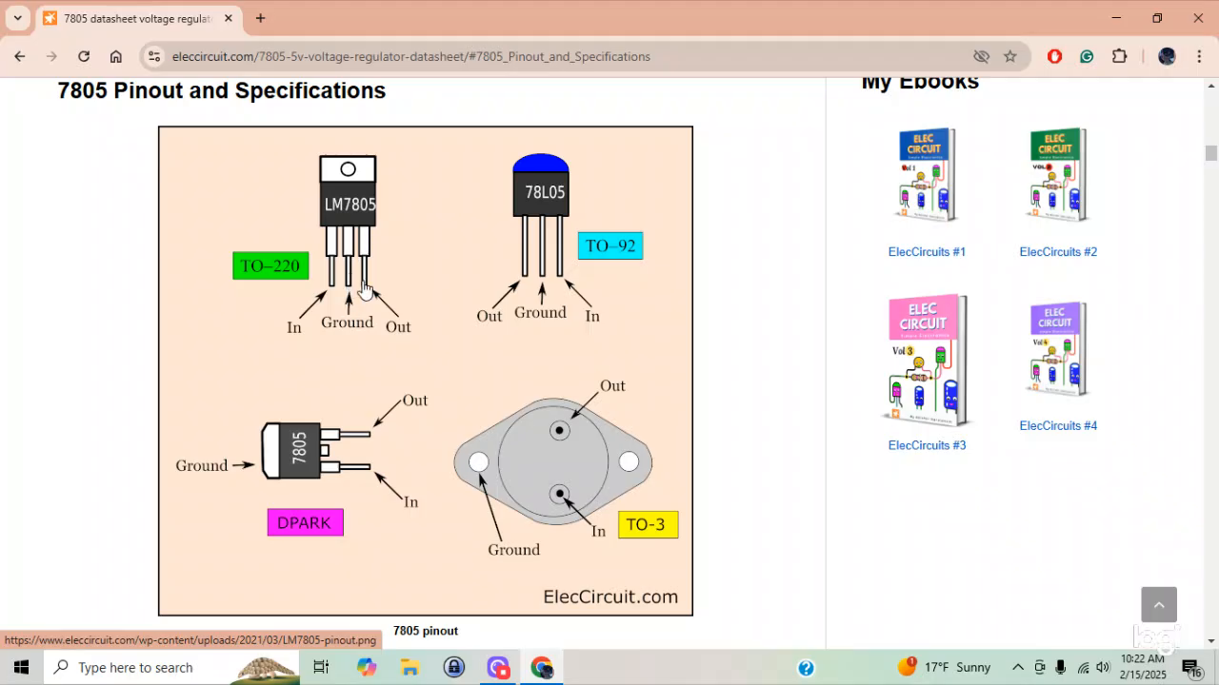
pyautogui.moveTo(378, 291)
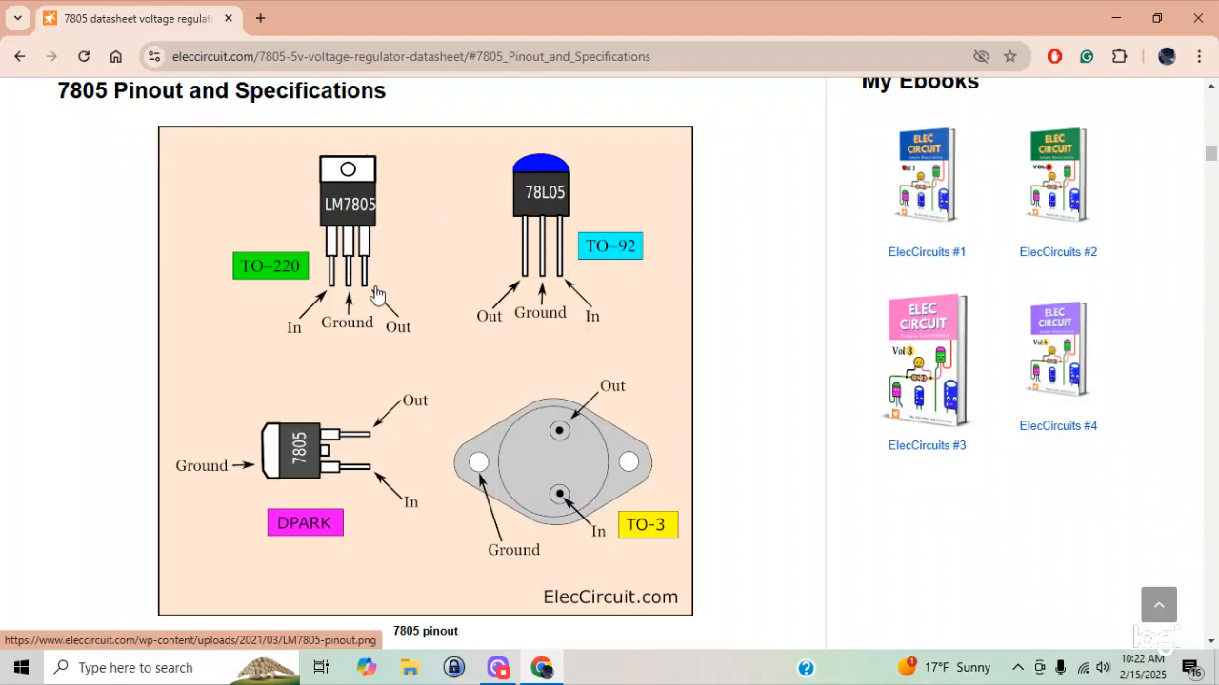
pyautogui.moveTo(326, 305)
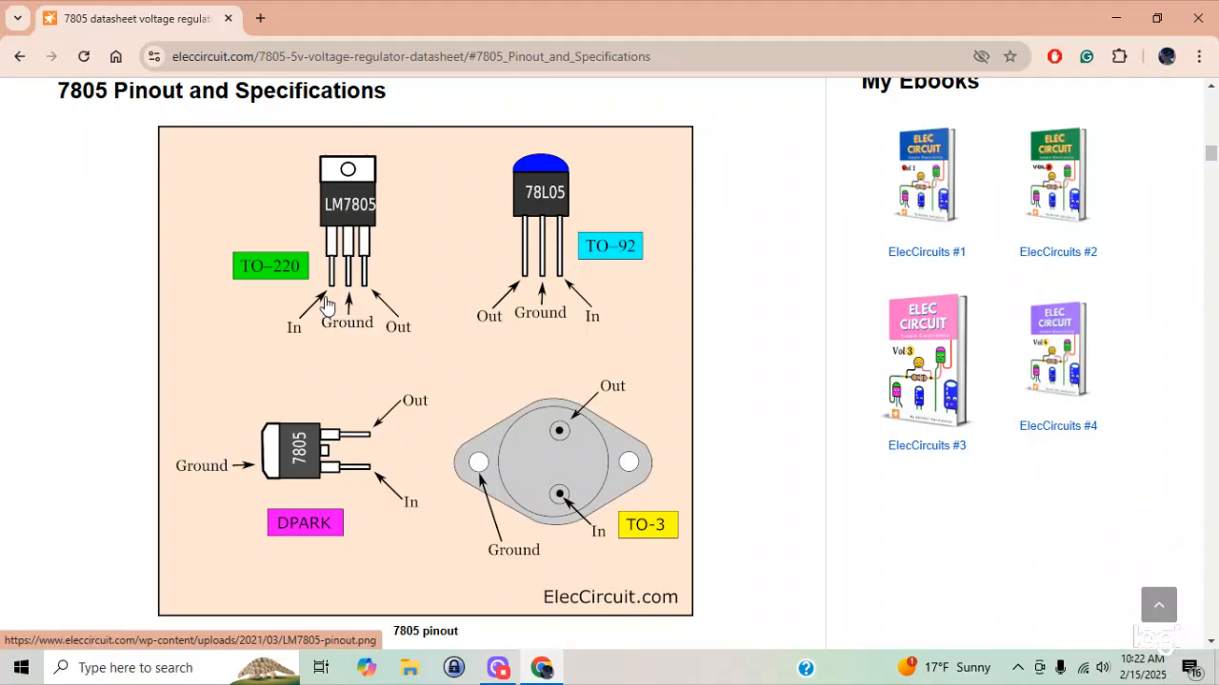
pyautogui.moveTo(327, 291)
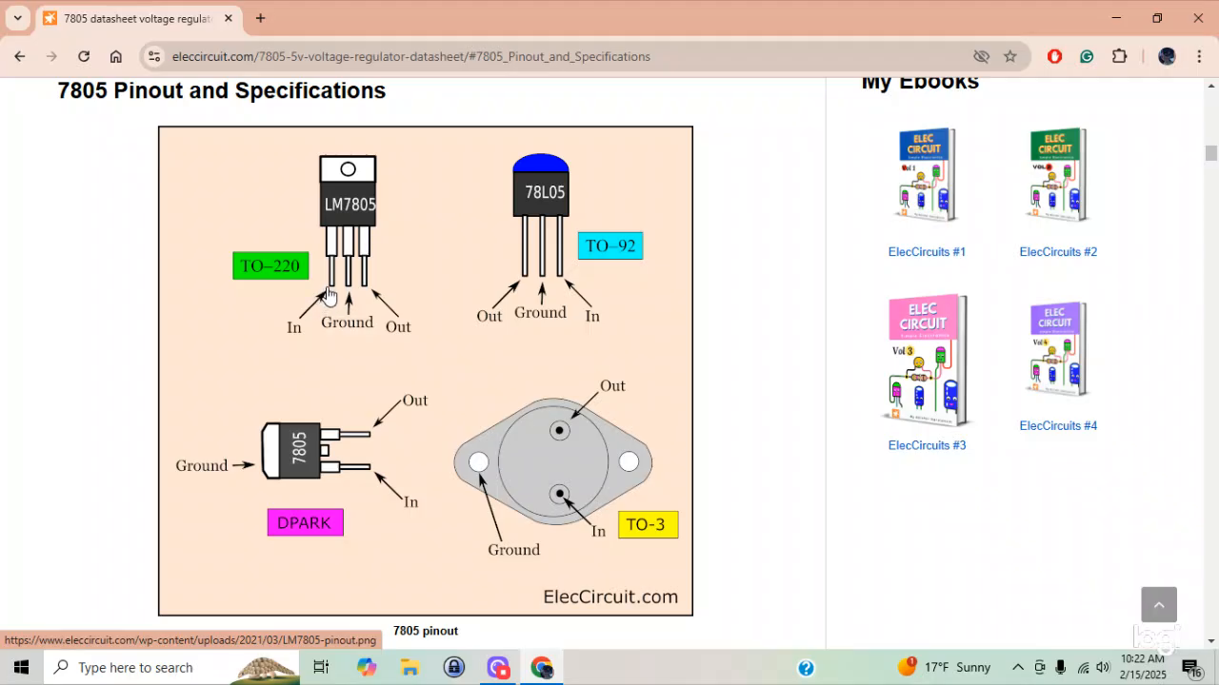
pyautogui.moveTo(369, 292)
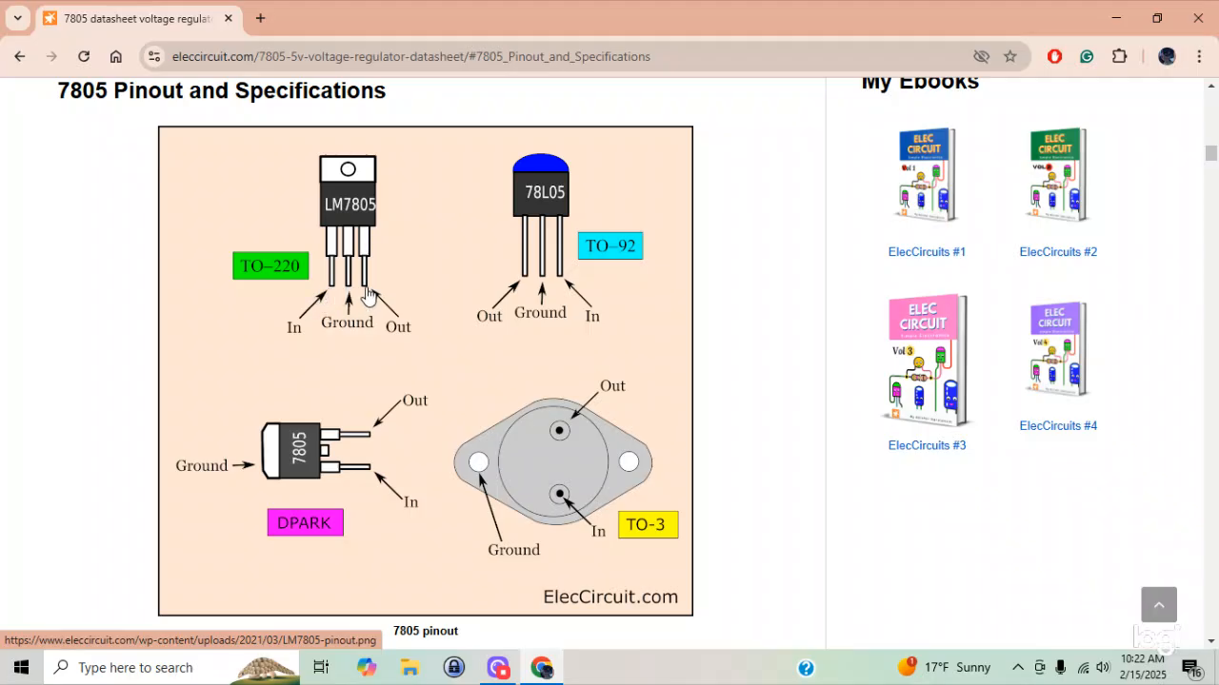
pyautogui.moveTo(393, 305)
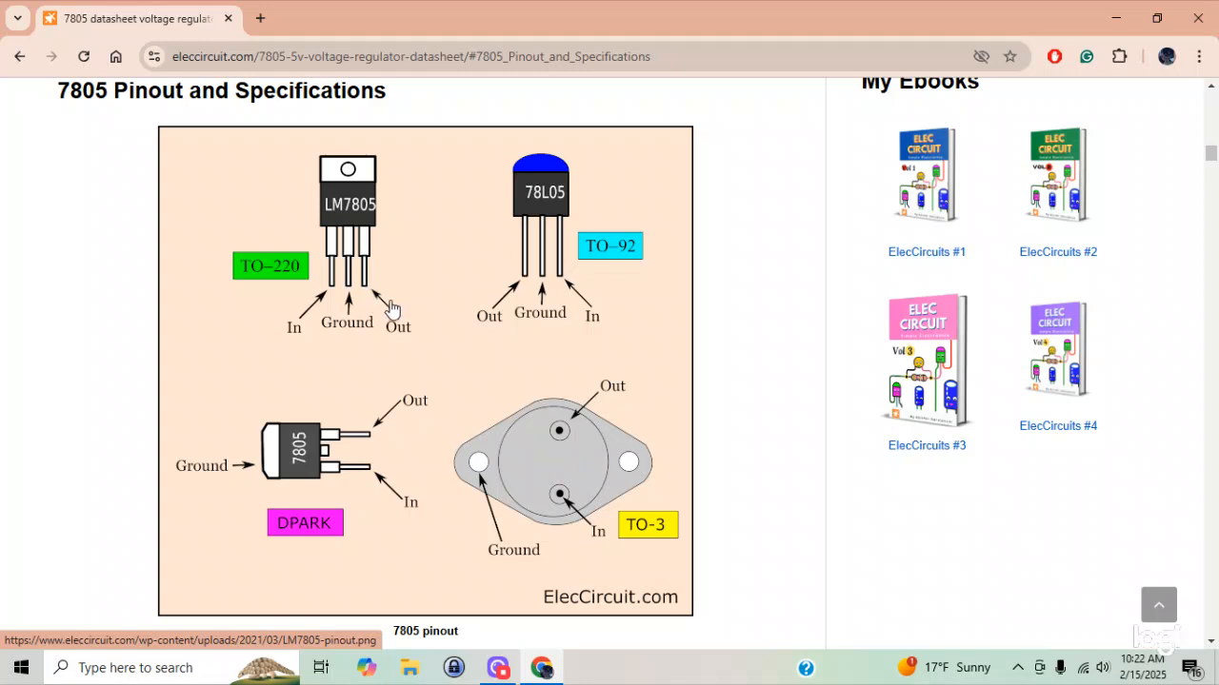
pyautogui.moveTo(414, 315)
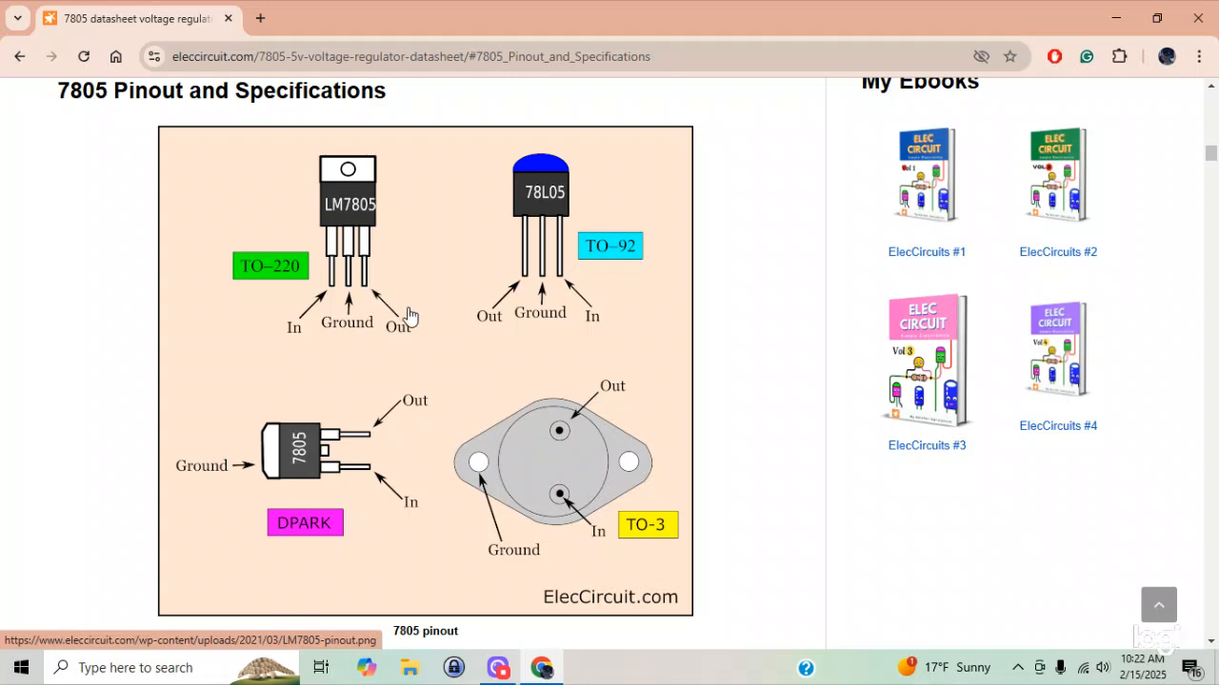
pyautogui.moveTo(366, 306)
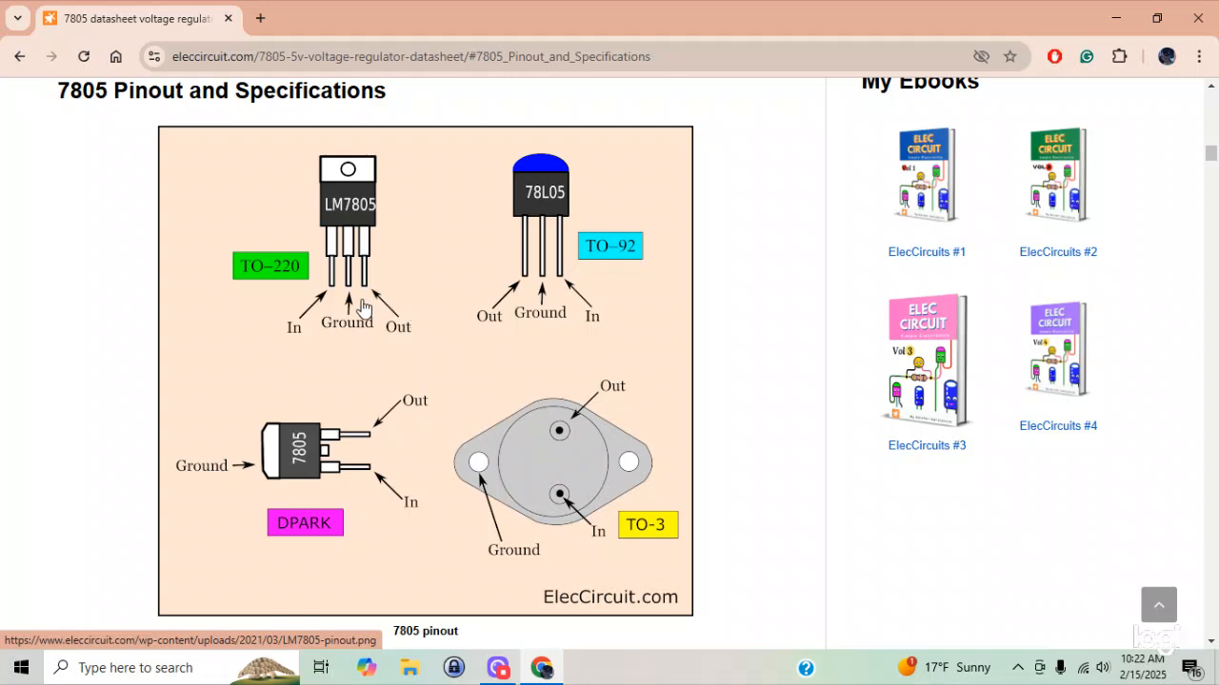
pyautogui.moveTo(348, 293)
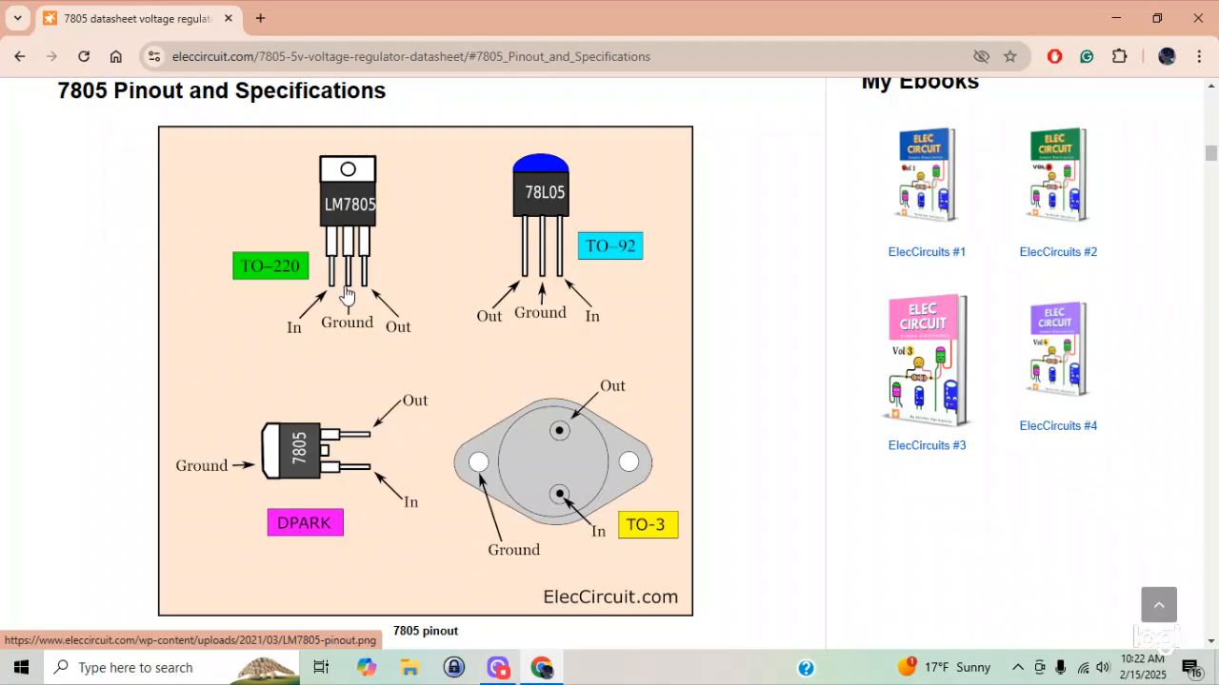
pyautogui.moveTo(421, 316)
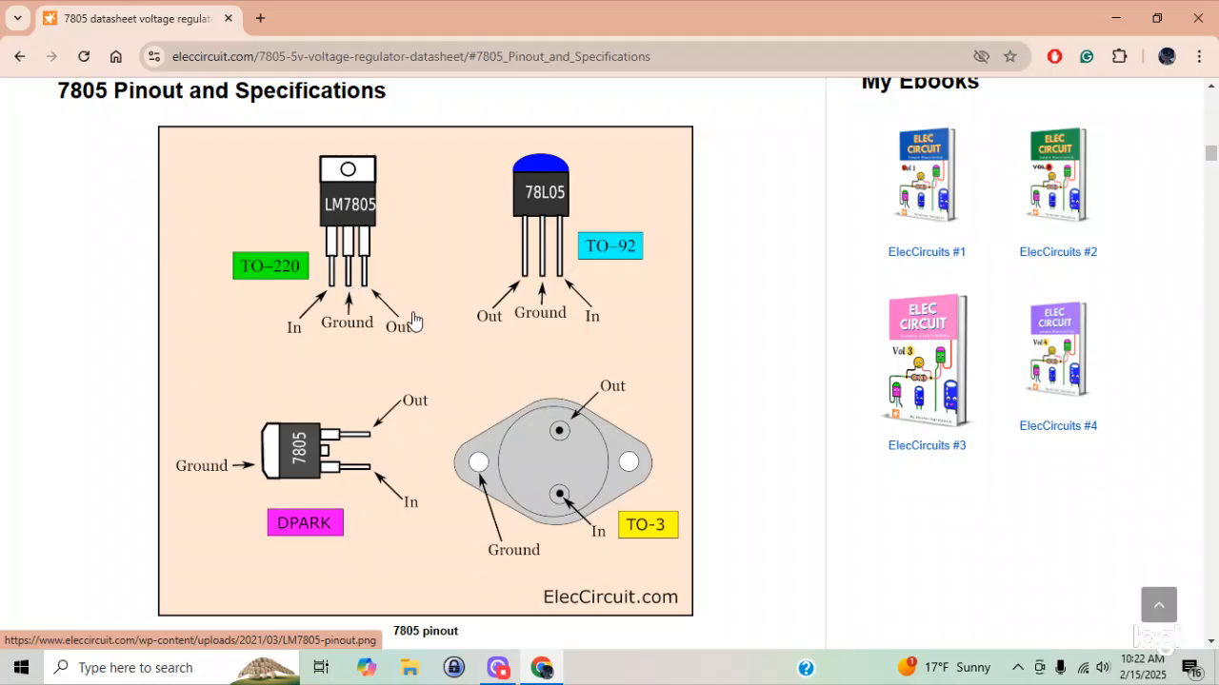
pyautogui.moveTo(427, 359)
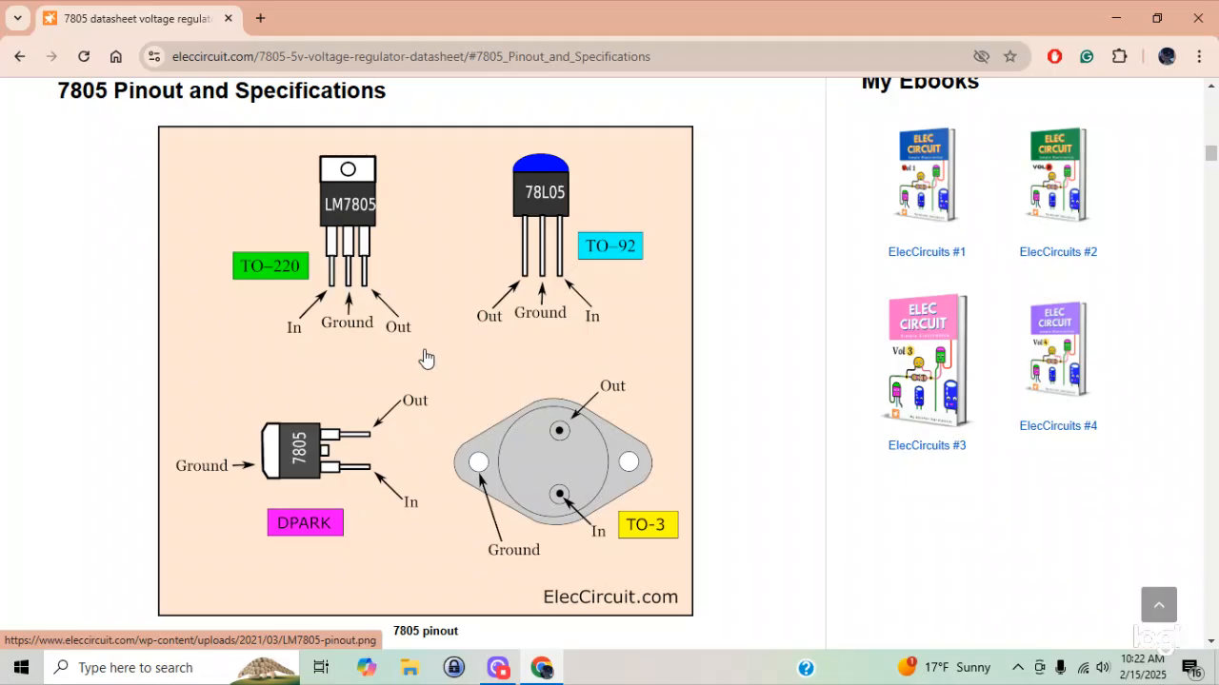